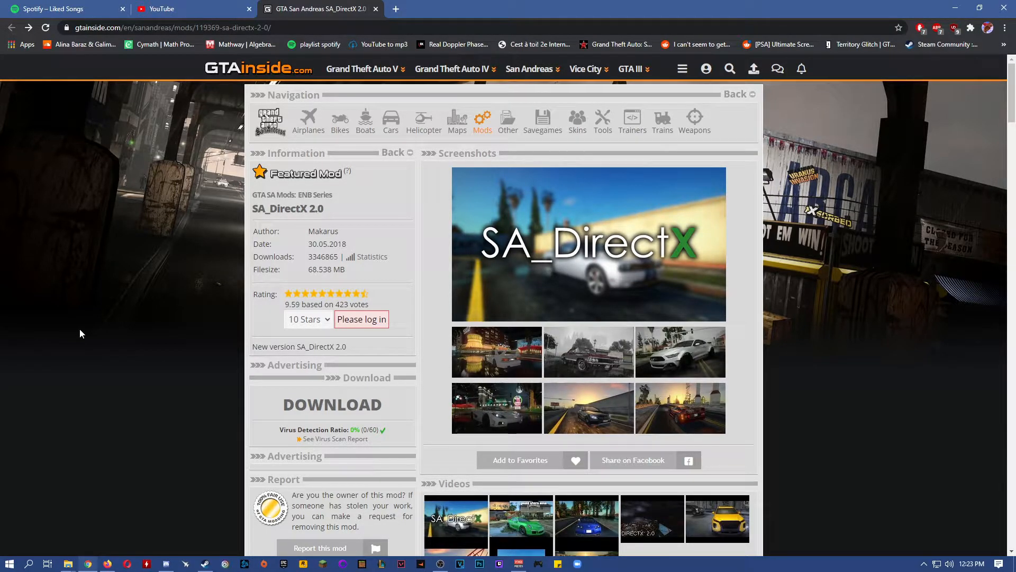
{"action": "mouse_move", "coordinate": [589, 396]}
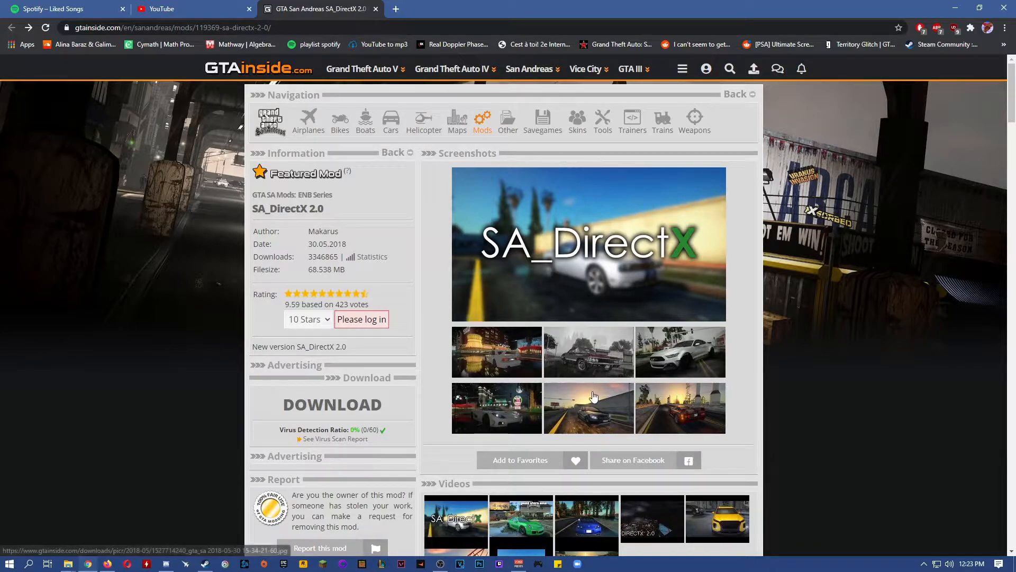
Step: View a mod screenshot, then start downloading the SA_DirectX 2.0-Final archive from GTAinside
{"action": "left_click", "coordinate": [589, 407]}
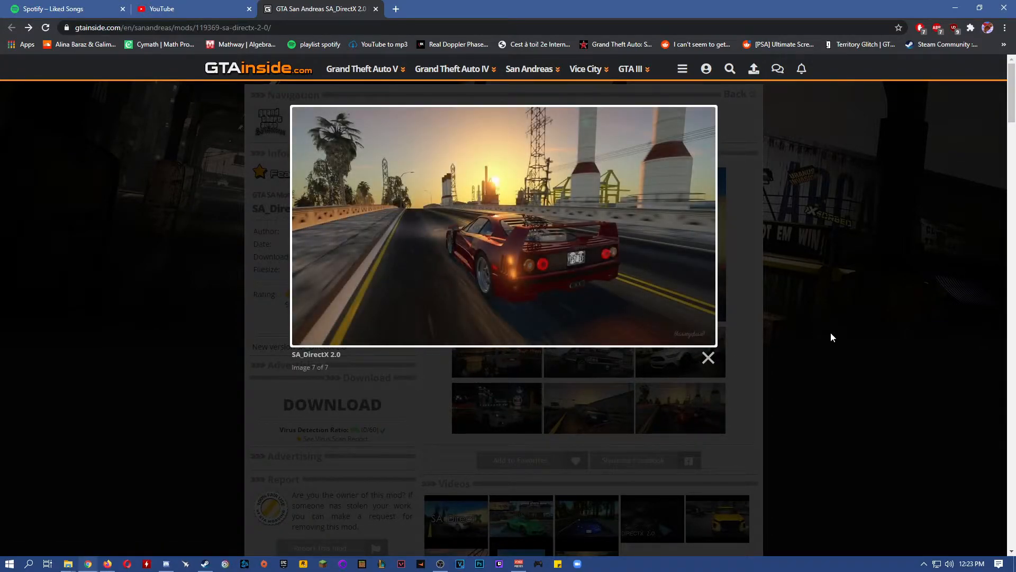
{"action": "left_click", "coordinate": [708, 357]}
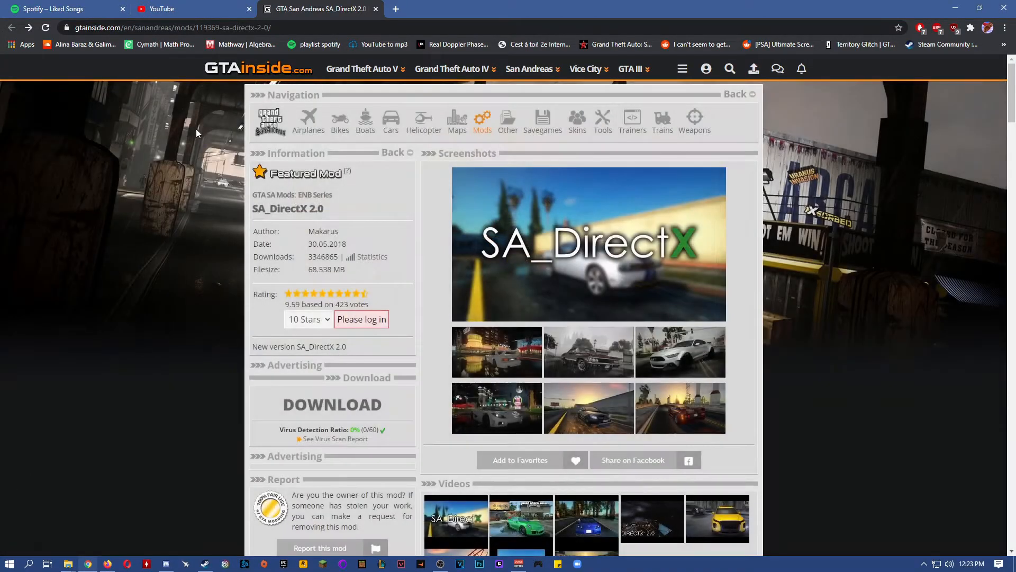
{"action": "mouse_move", "coordinate": [106, 228]}
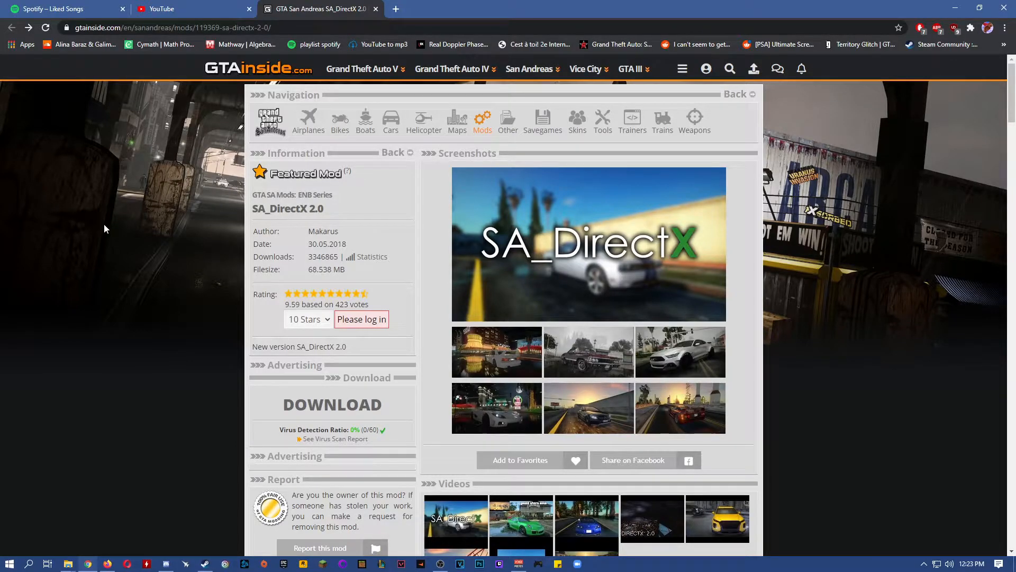
{"action": "left_click", "coordinate": [332, 404]}
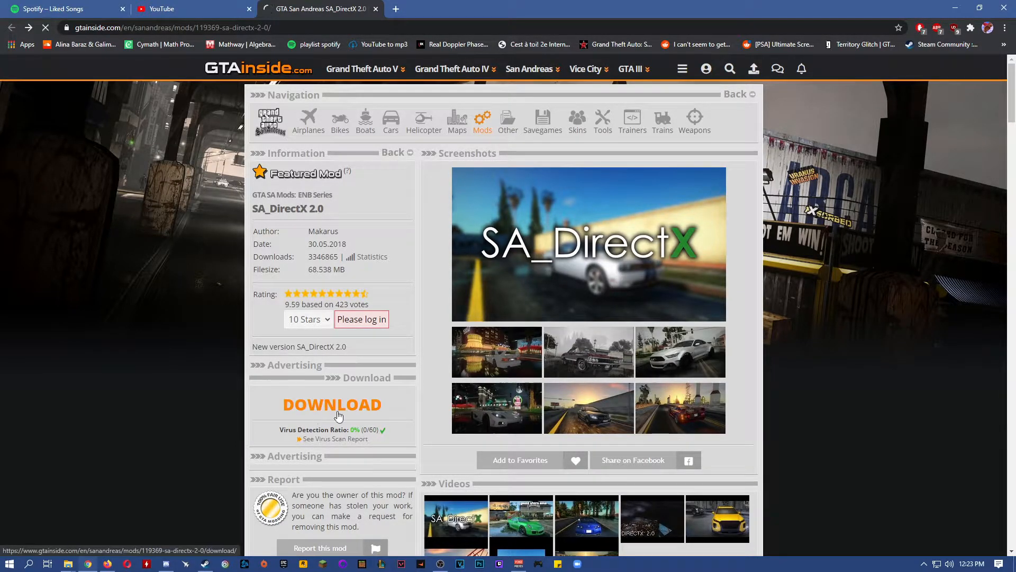
{"action": "left_click", "coordinate": [333, 404]}
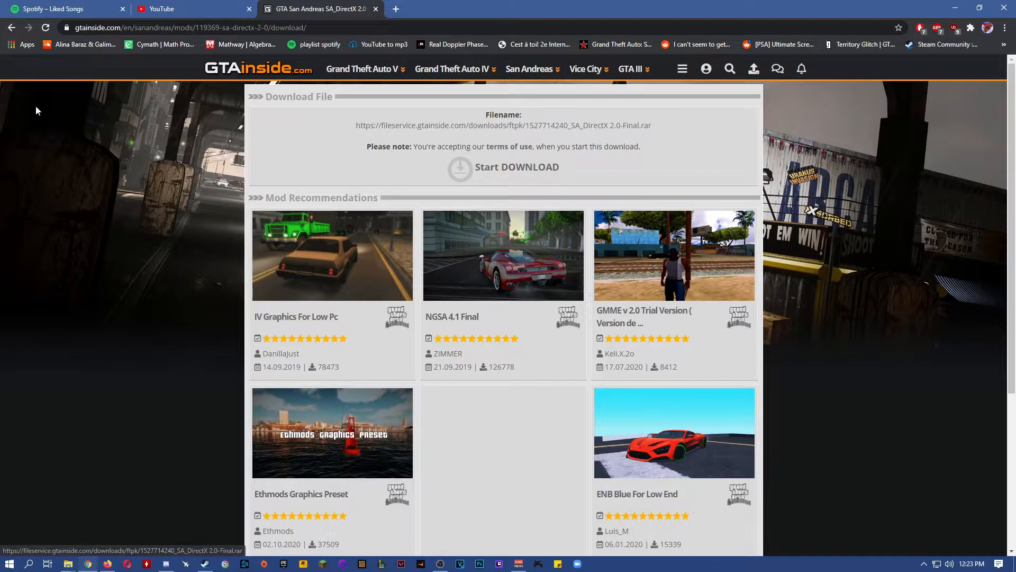
{"action": "mouse_move", "coordinate": [67, 563]}
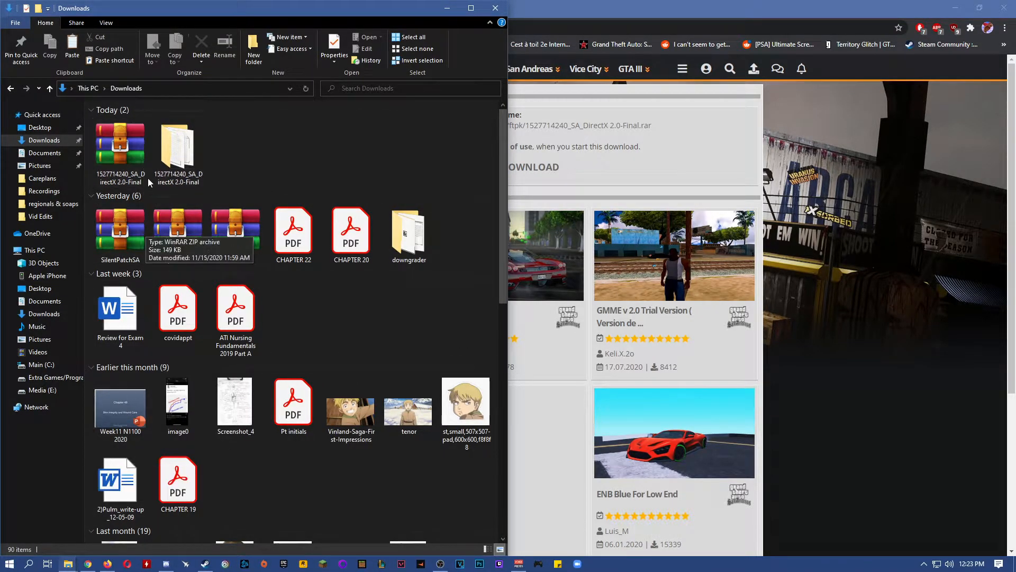
Step: Bring up the context menu for the downloaded SA_DirectX 2.0-Final archive to extract it
{"action": "right_click", "coordinate": [119, 144]}
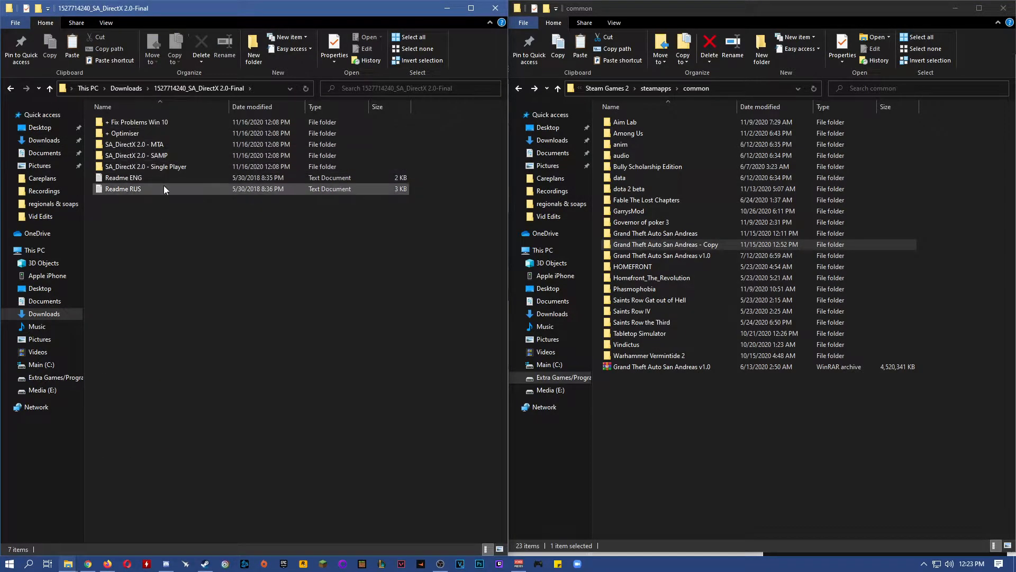
{"action": "mouse_move", "coordinate": [162, 166]}
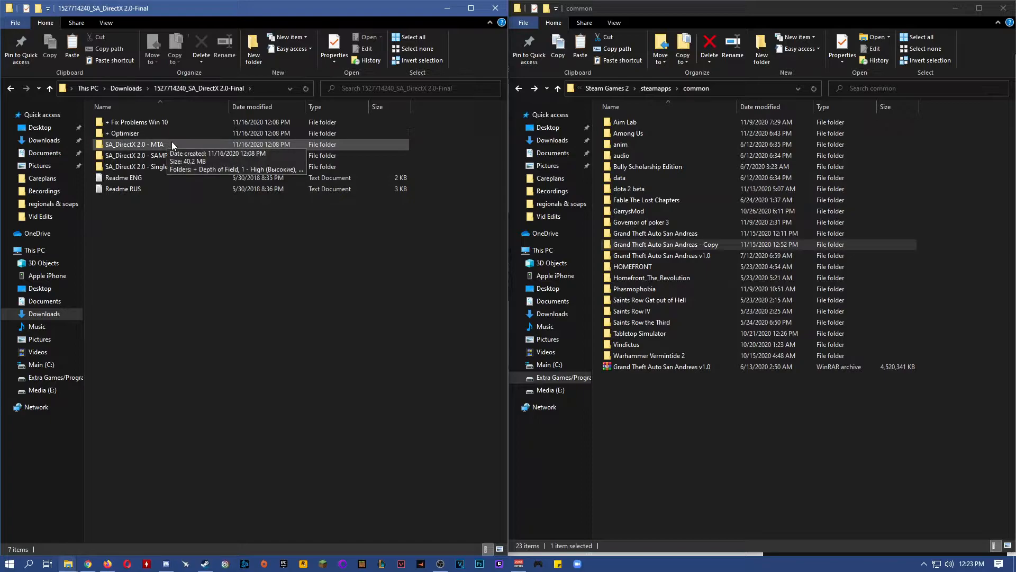
{"action": "mouse_move", "coordinate": [182, 156]}
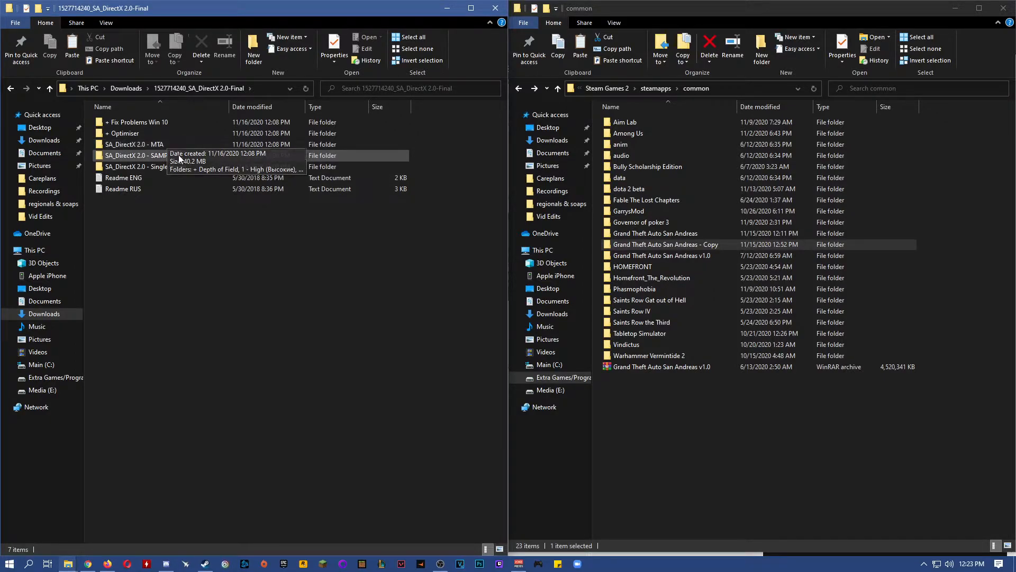
{"action": "mouse_move", "coordinate": [666, 244]}
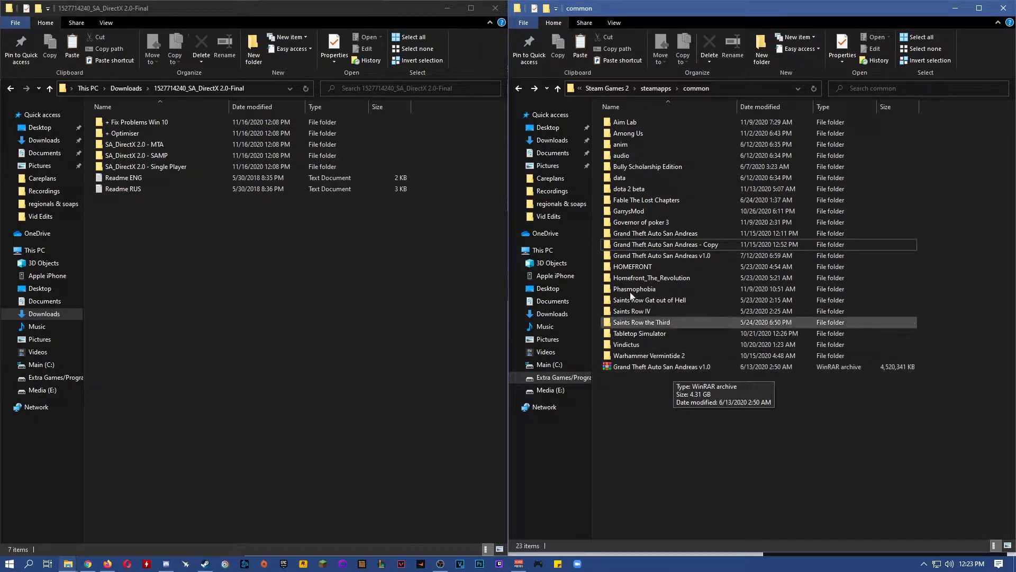
{"action": "mouse_move", "coordinate": [642, 277]}
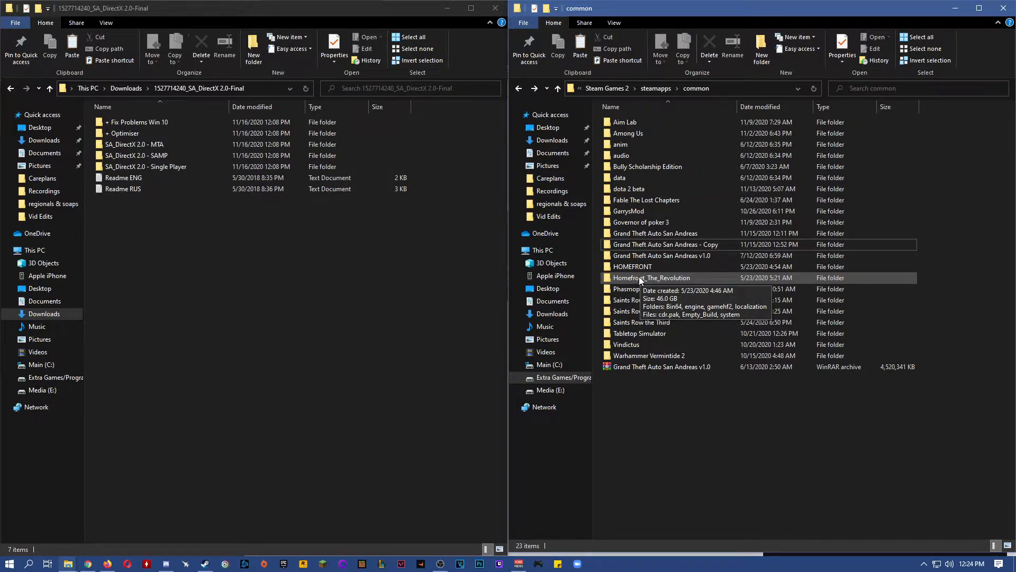
{"action": "mouse_move", "coordinate": [621, 274]}
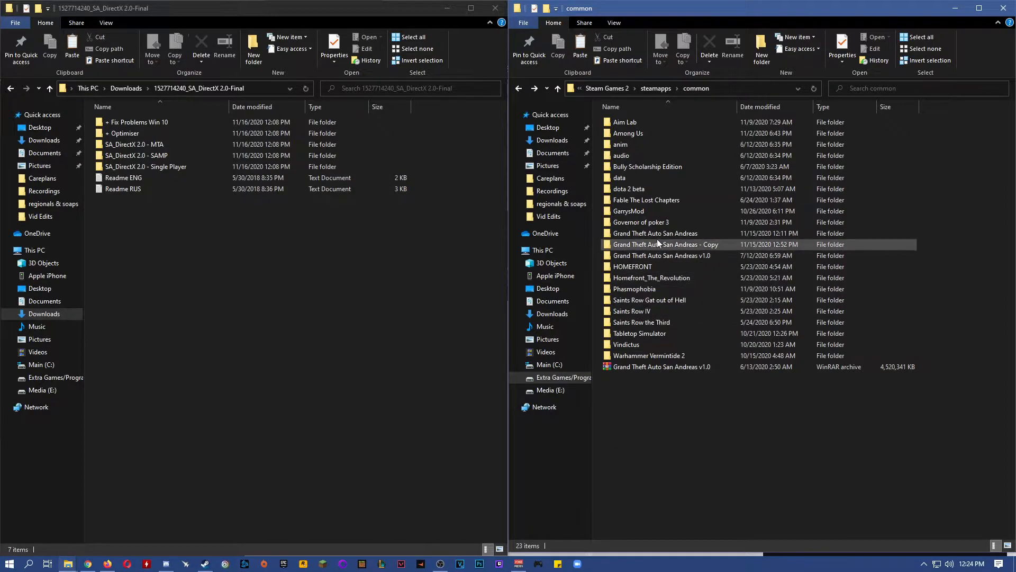
{"action": "mouse_move", "coordinate": [661, 244]}
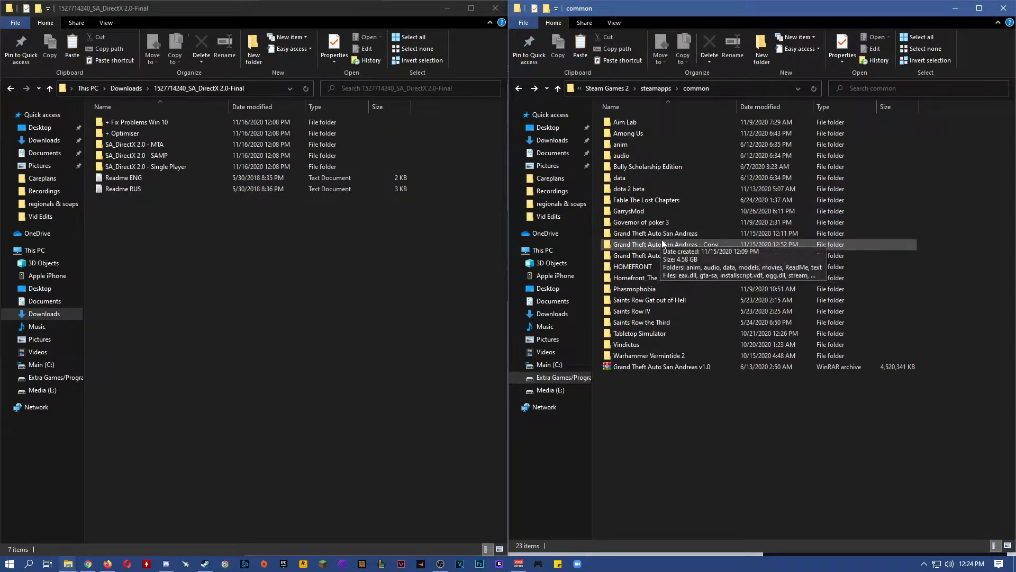
{"action": "left_click", "coordinate": [666, 244]}
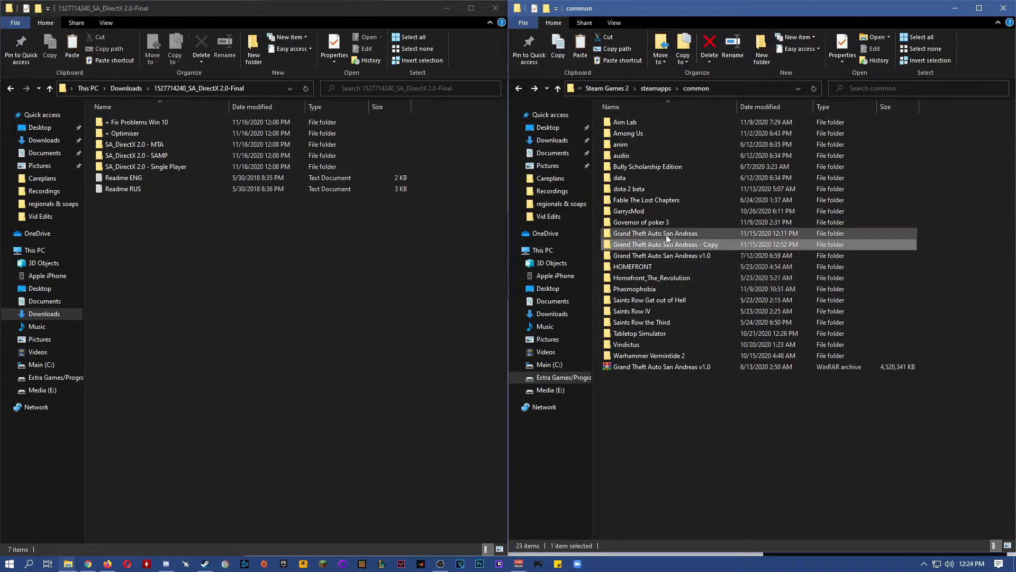
{"action": "mouse_move", "coordinate": [656, 233]}
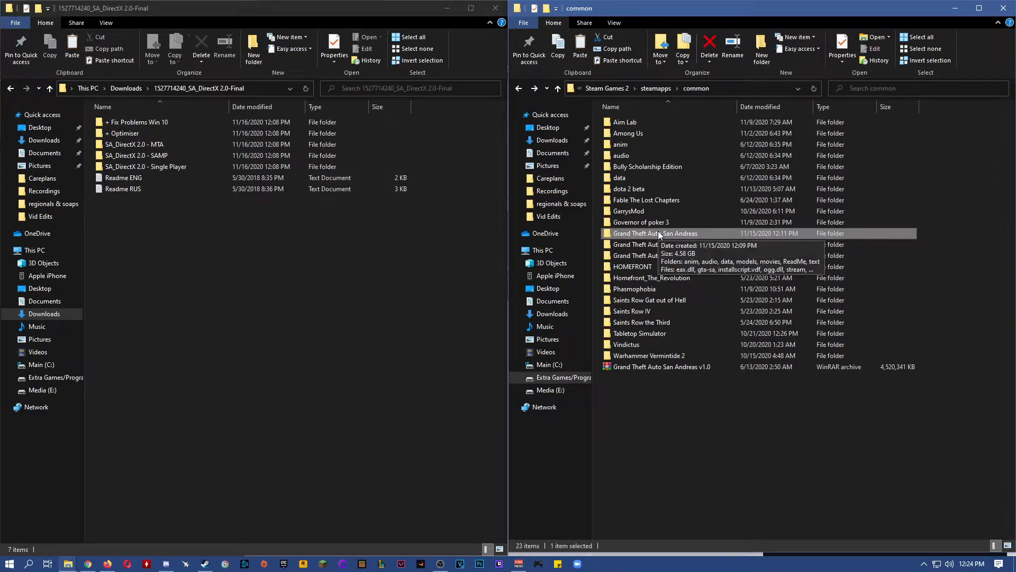
{"action": "right_click", "coordinate": [655, 233]}
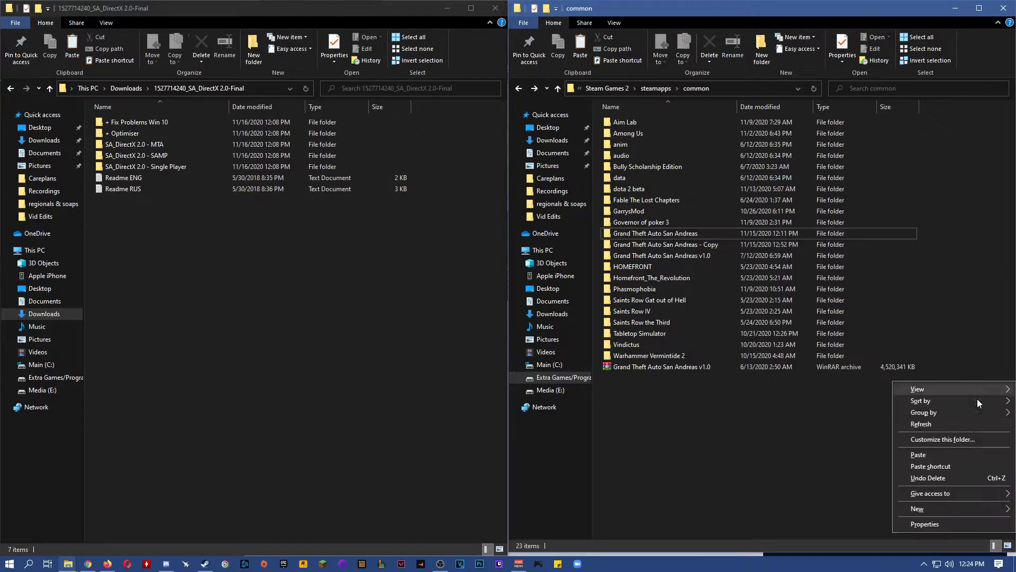
{"action": "left_click", "coordinate": [664, 245]}
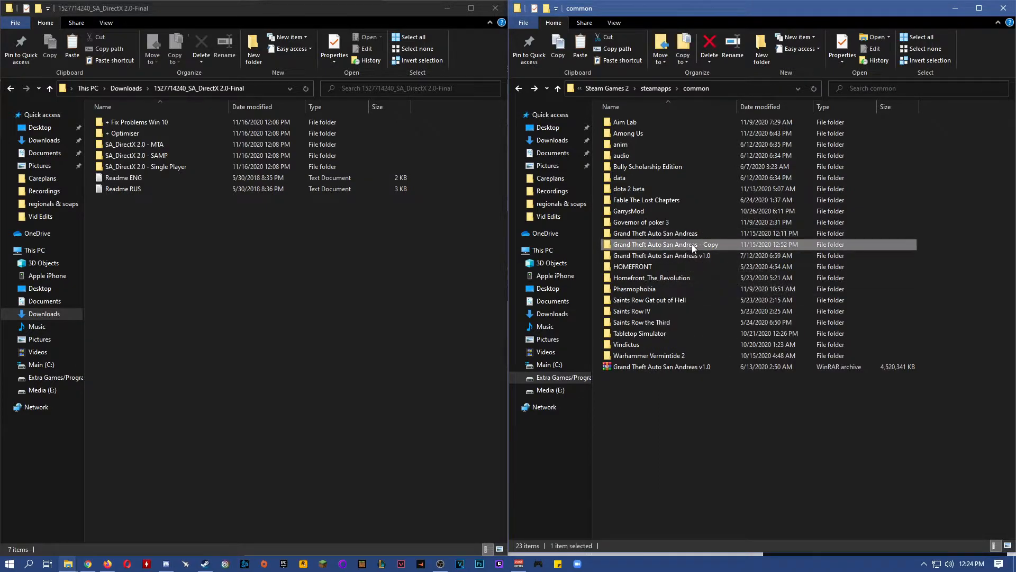
Step: Open the Grand Theft Auto San Andreas - Copy folder and the SA_DirectX Single Player folder
{"action": "double_click", "coordinate": [664, 245]}
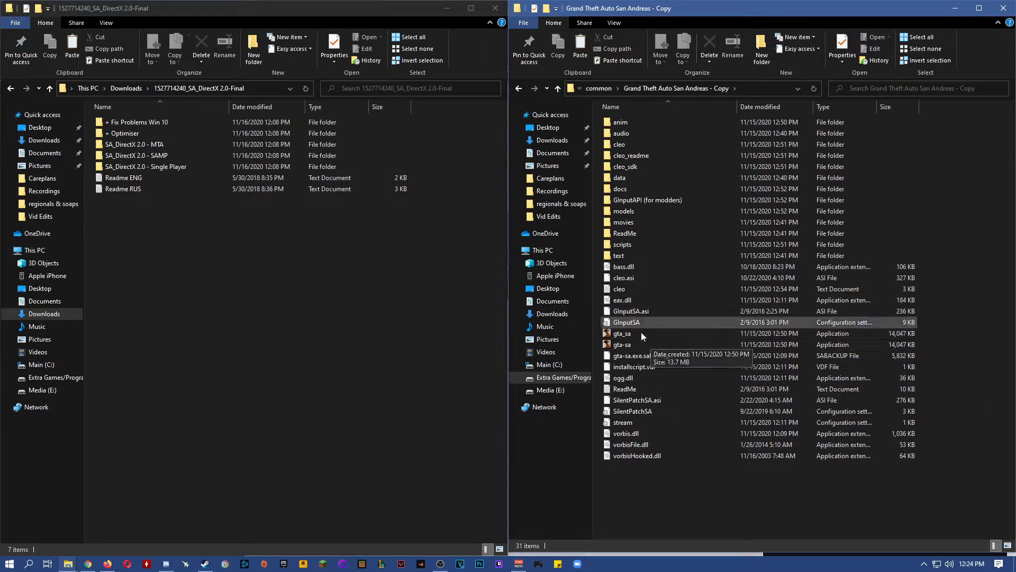
{"action": "left_click", "coordinate": [621, 344]}
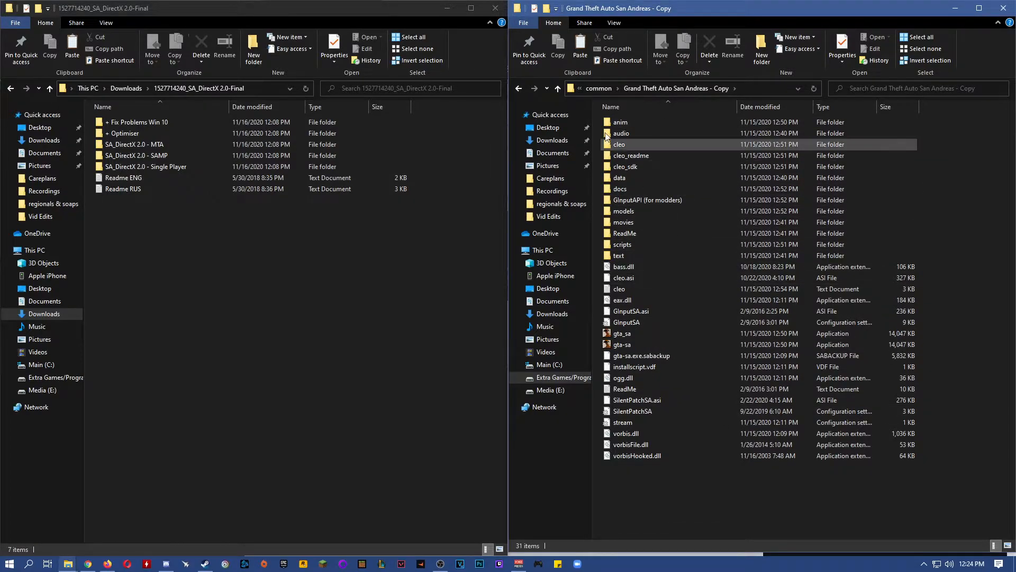
{"action": "left_click", "coordinate": [665, 523]}
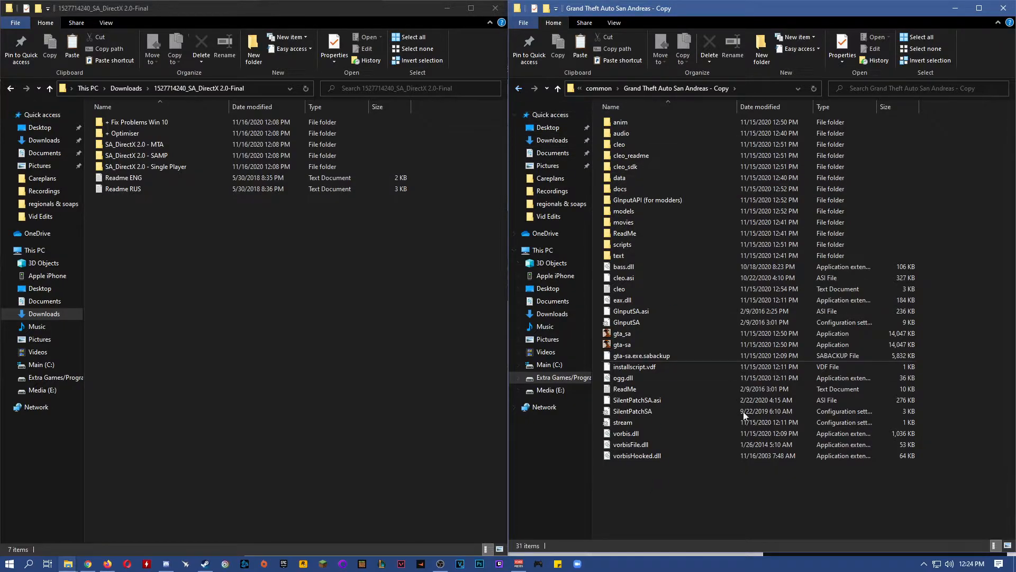
{"action": "mouse_move", "coordinate": [691, 489]}
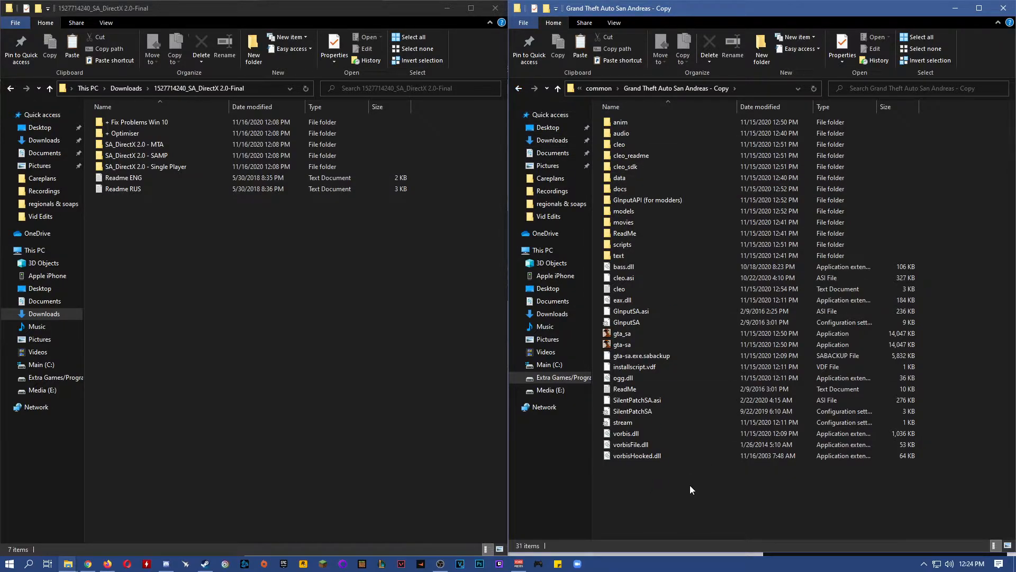
{"action": "mouse_move", "coordinate": [320, 291]}
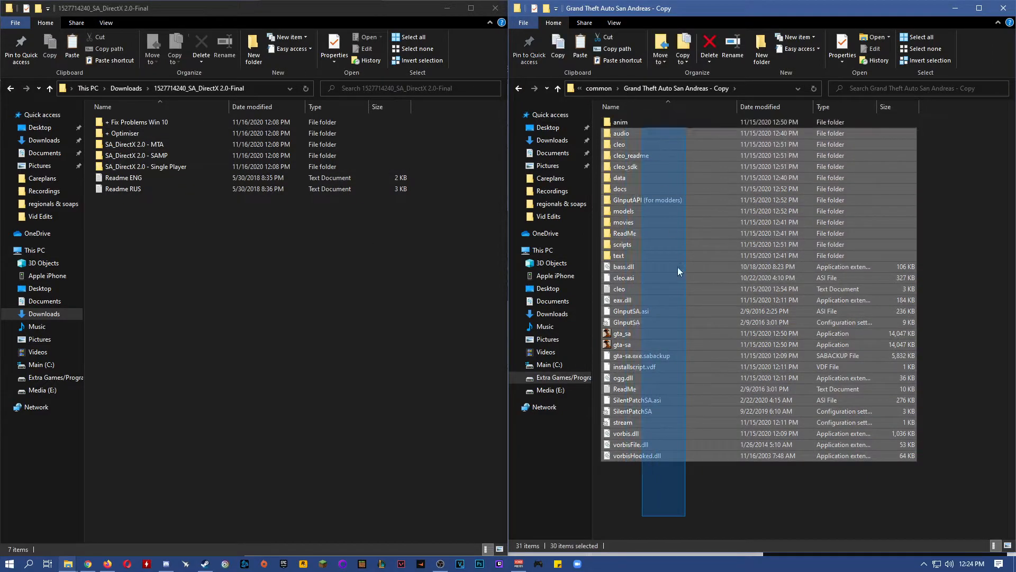
{"action": "left_click", "coordinate": [159, 301]}
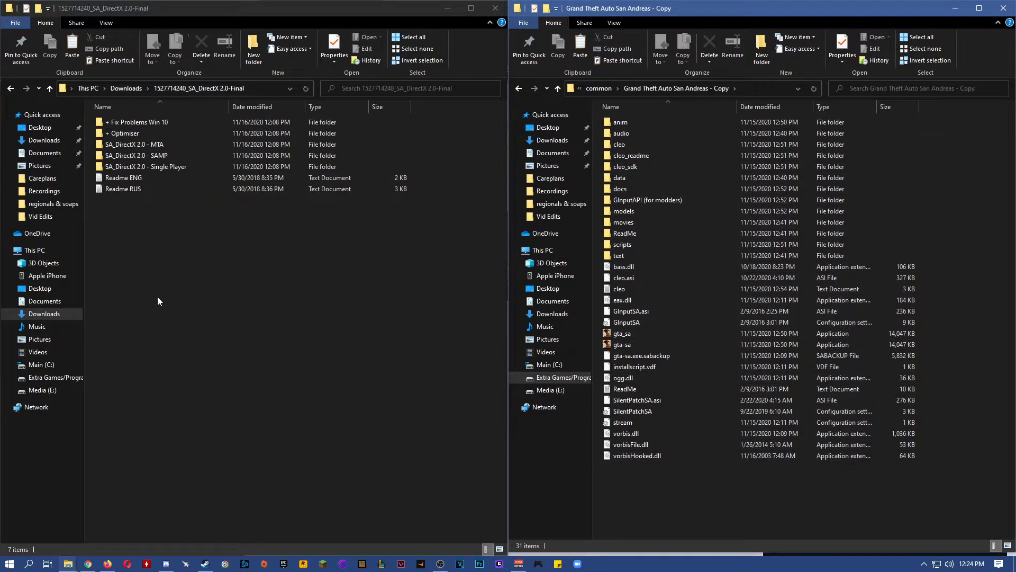
{"action": "double_click", "coordinate": [146, 166]}
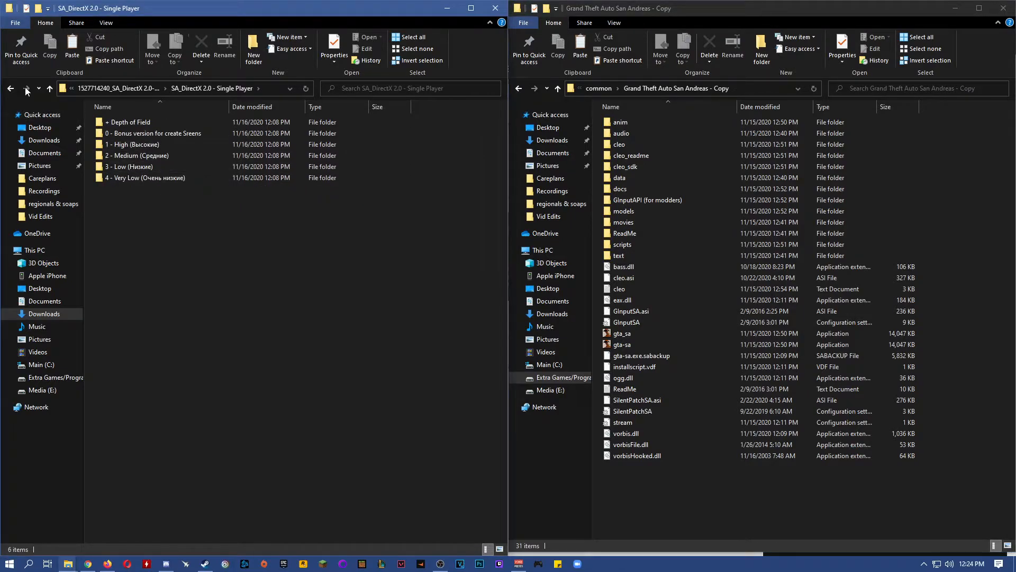
Step: Paste the '1 - High' preset files into San Andreas - Copy, replacing duplicates
{"action": "left_click", "coordinate": [133, 167]}
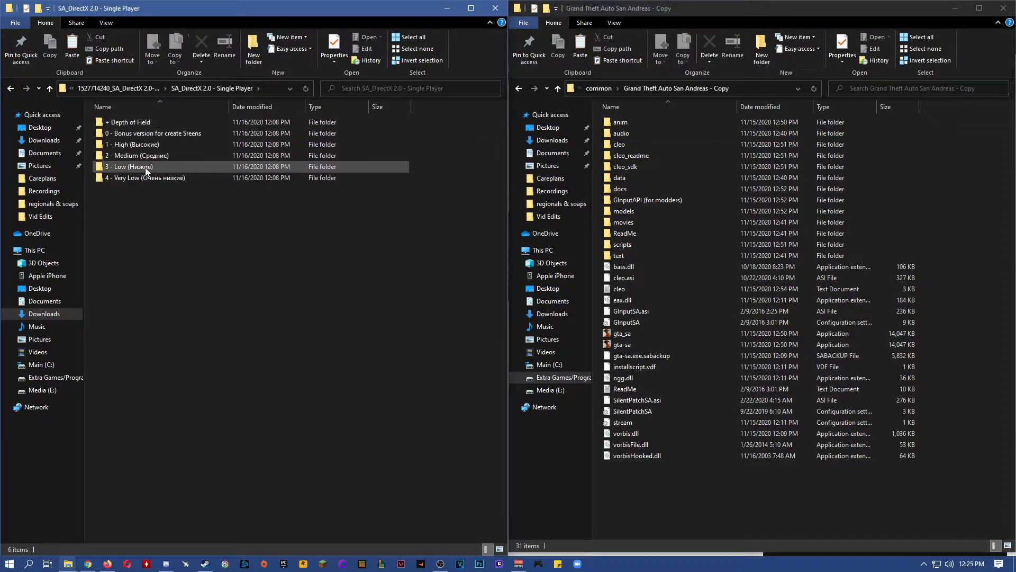
{"action": "left_click", "coordinate": [133, 144]}
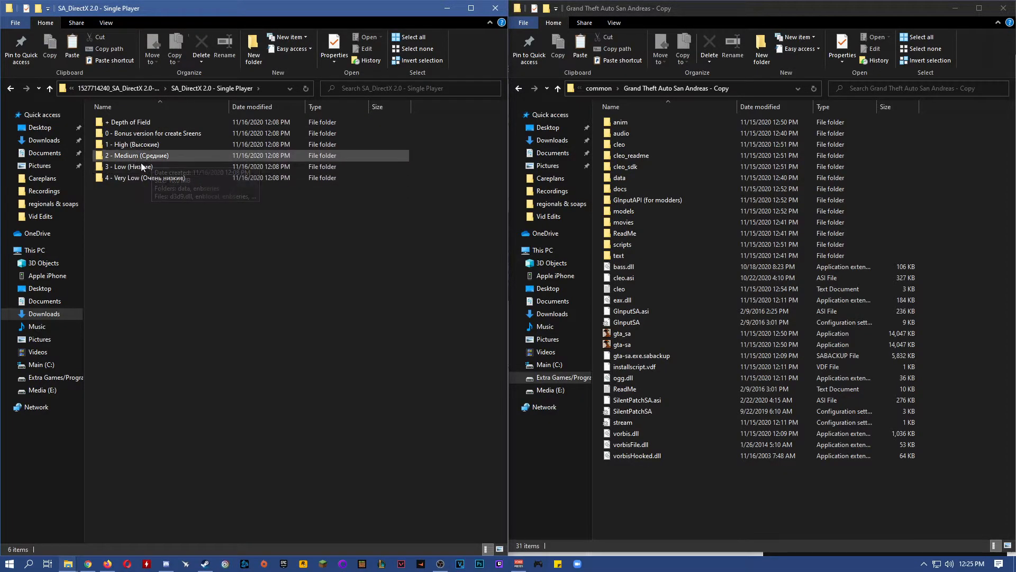
{"action": "mouse_move", "coordinate": [134, 144]}
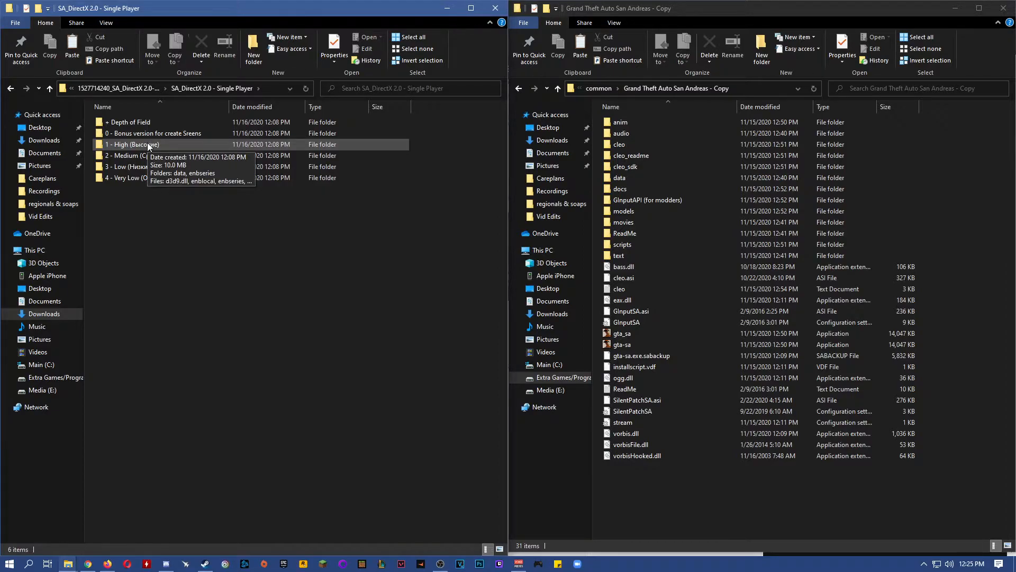
{"action": "double_click", "coordinate": [134, 144]}
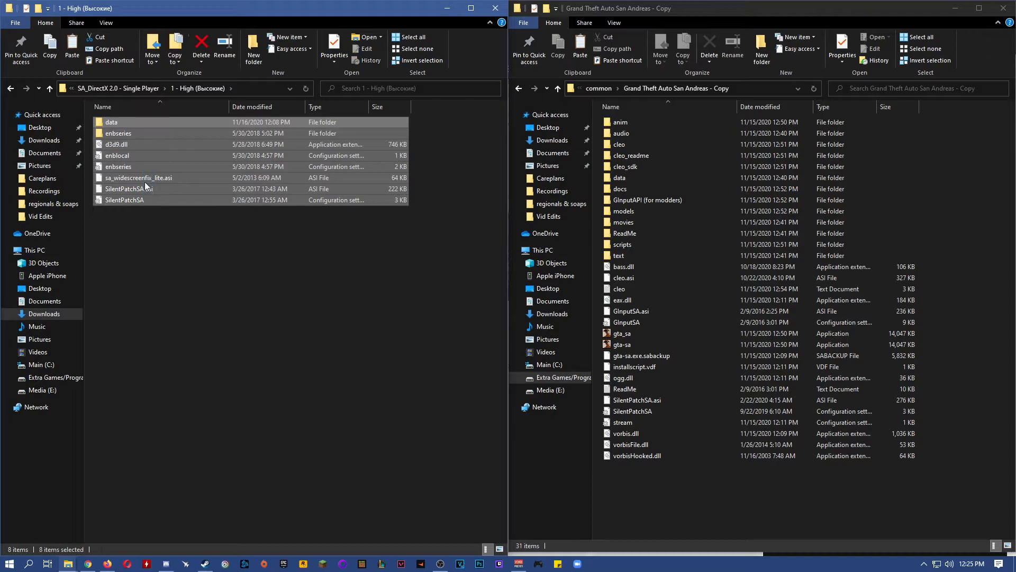
{"action": "right_click", "coordinate": [146, 185]}
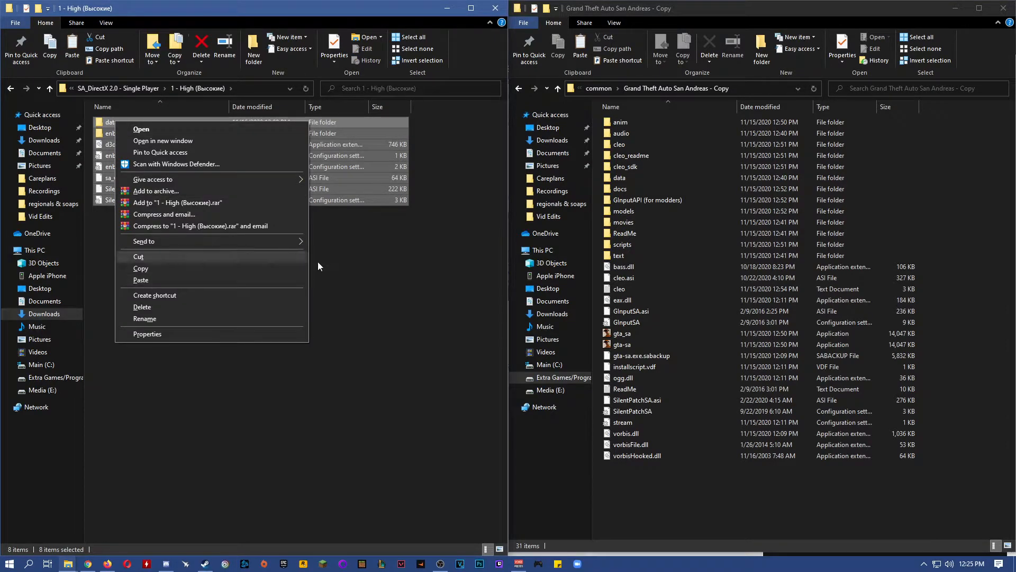
{"action": "mouse_move", "coordinate": [170, 275]}
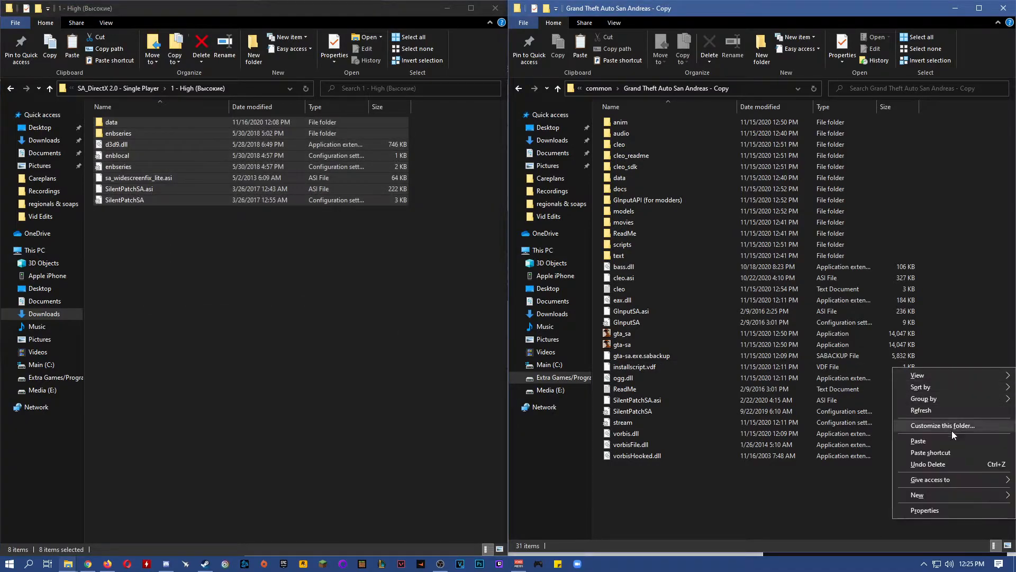
{"action": "left_click", "coordinate": [918, 441]}
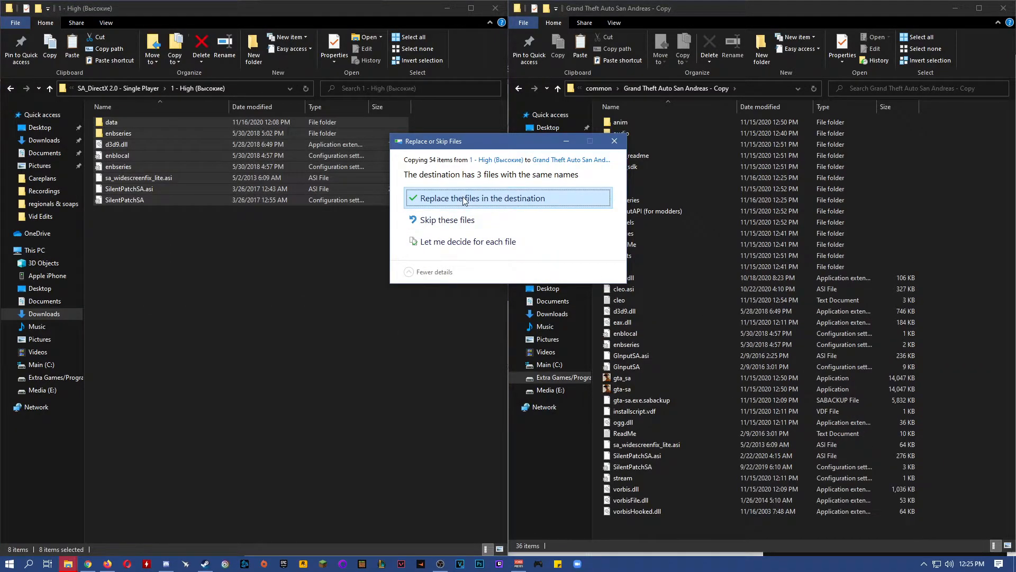
{"action": "left_click", "coordinate": [480, 197]}
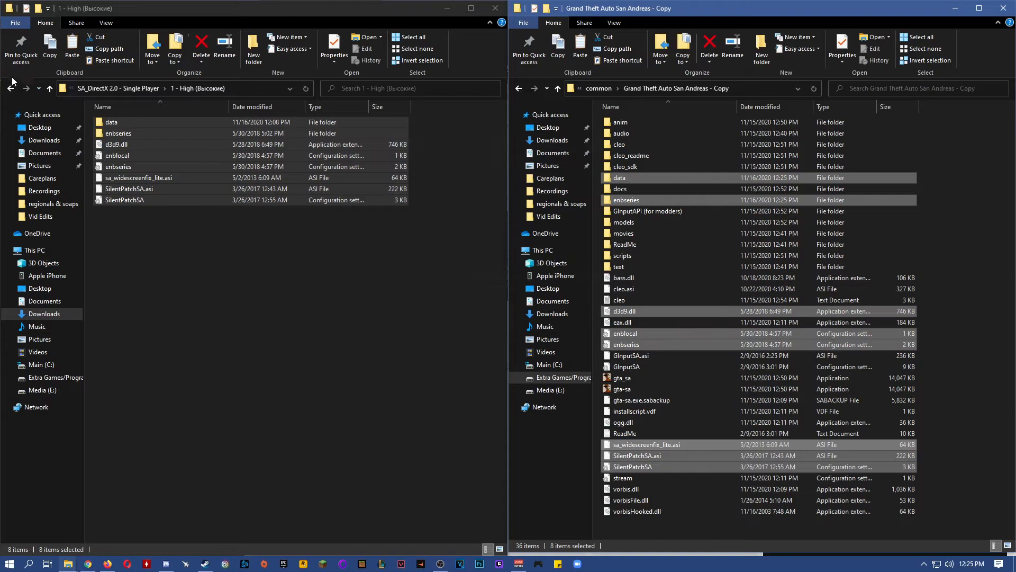
{"action": "left_click", "coordinate": [38, 88]}
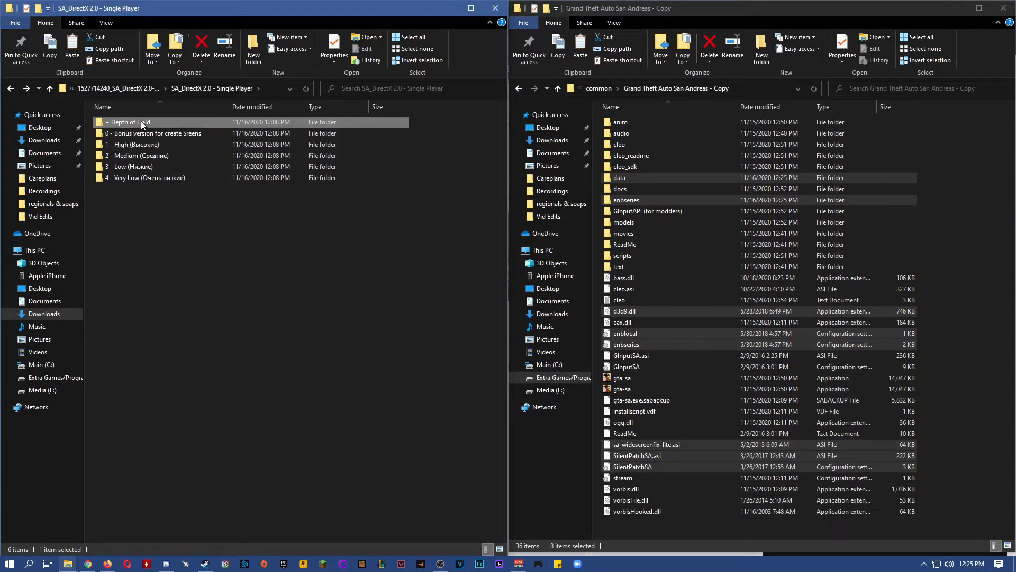
Step: Open the '+ Depth of Field' folder containing the enbeffectprepass files
{"action": "double_click", "coordinate": [130, 122]}
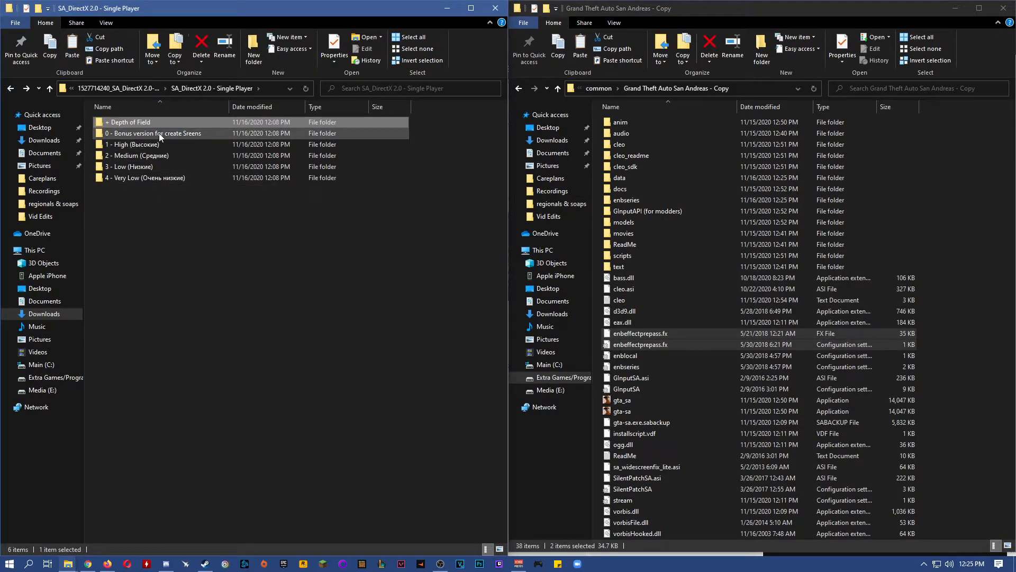
{"action": "mouse_move", "coordinate": [176, 140]}
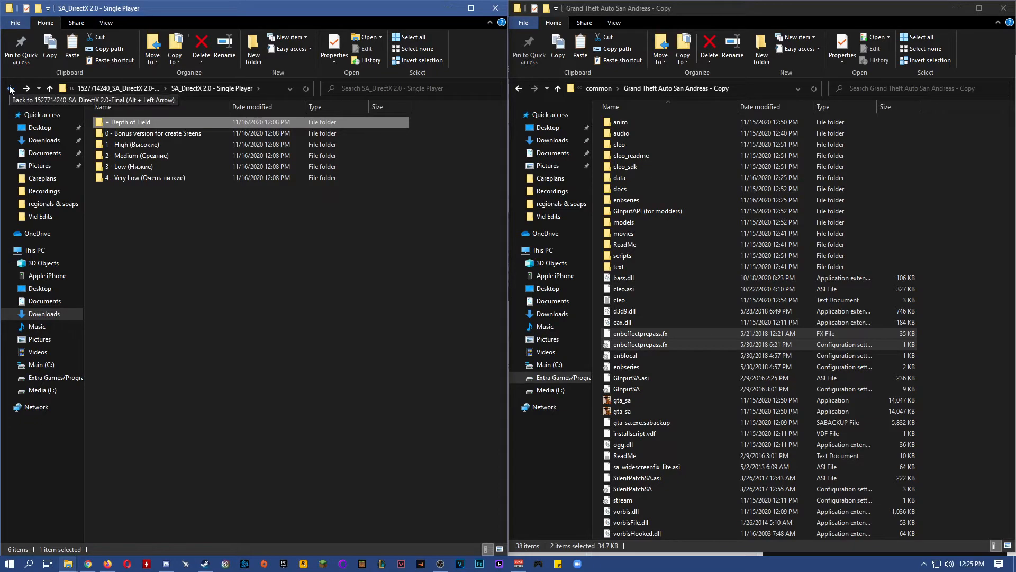
Step: Paste enb and RUN ADMIN FOR ENB 0.313 from '+ Fix Problems Win 10' into the game folder
{"action": "left_click", "coordinate": [11, 88]}
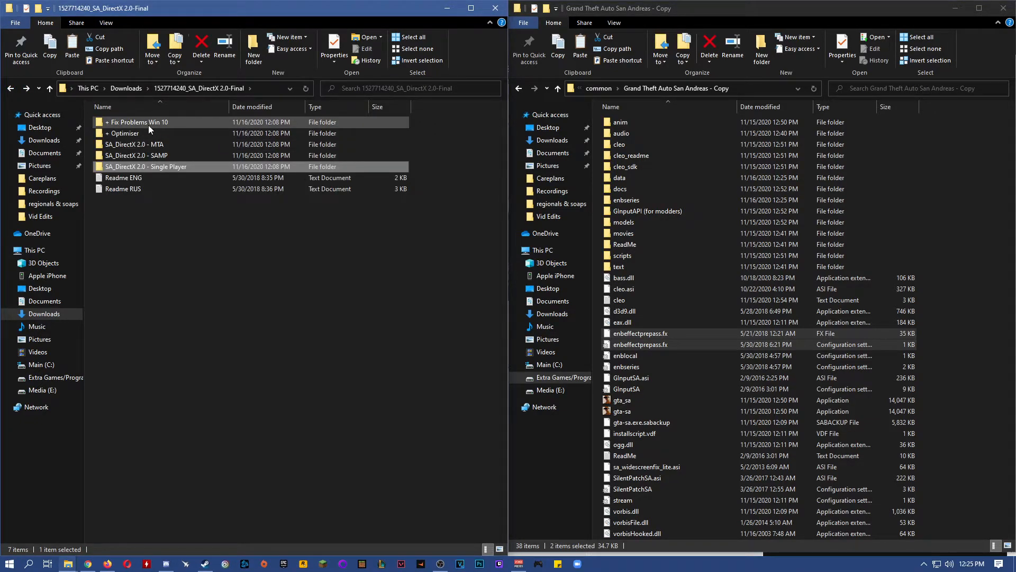
{"action": "double_click", "coordinate": [138, 122]}
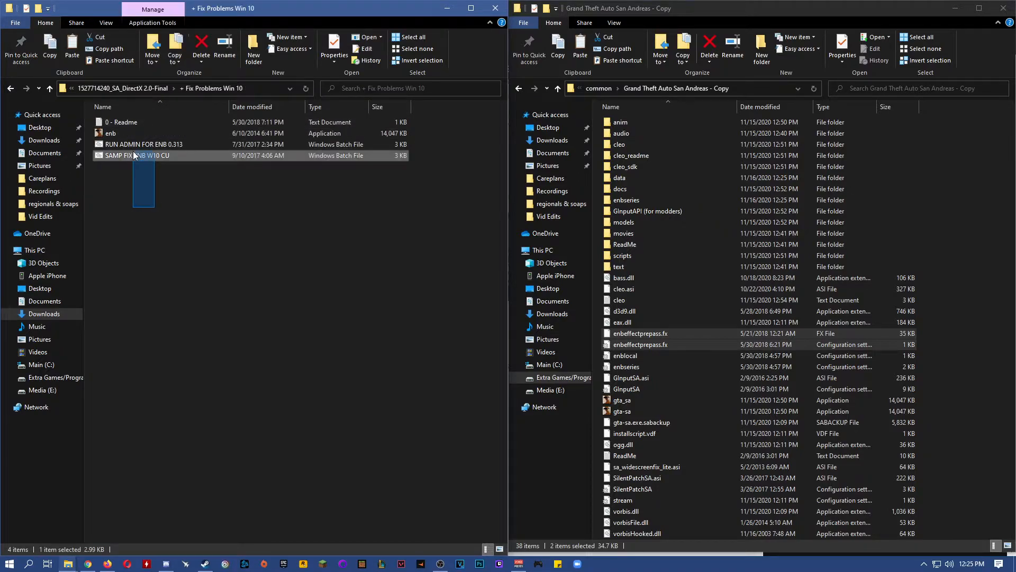
{"action": "left_click", "coordinate": [111, 133]}
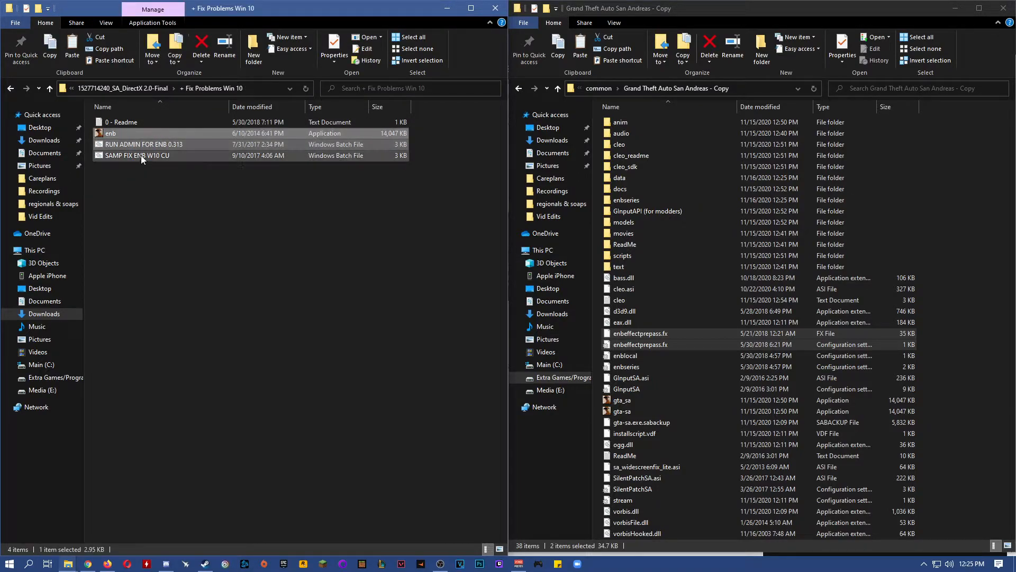
{"action": "left_click", "coordinate": [136, 155]}
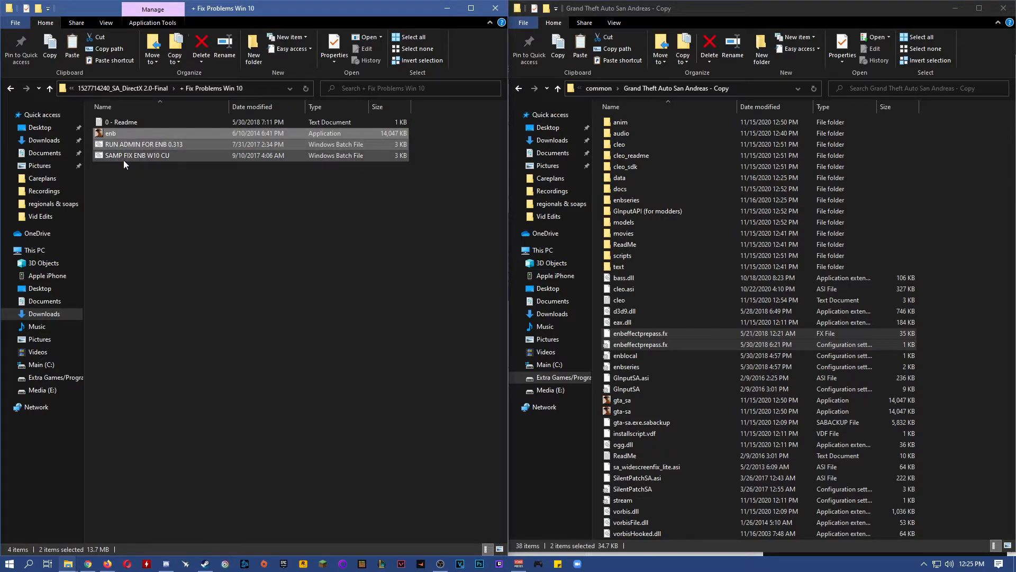
{"action": "mouse_move", "coordinate": [127, 144]}
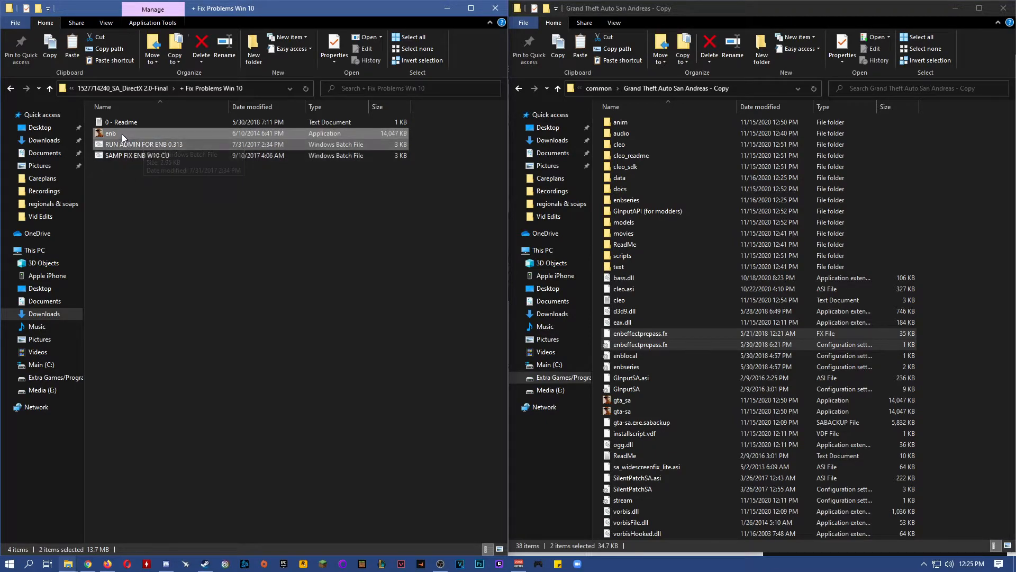
{"action": "right_click", "coordinate": [110, 133]}
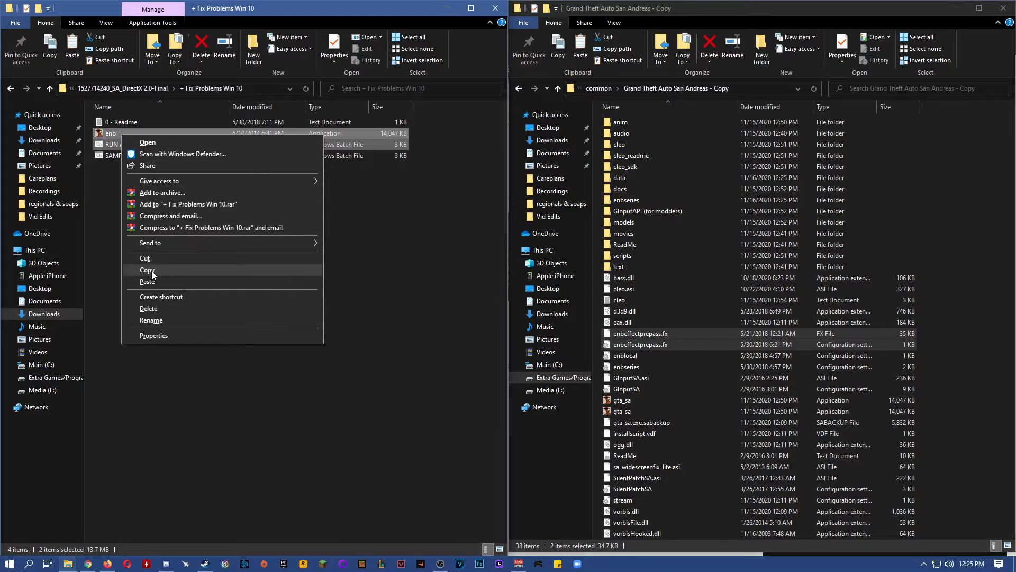
{"action": "left_click", "coordinate": [147, 270]}
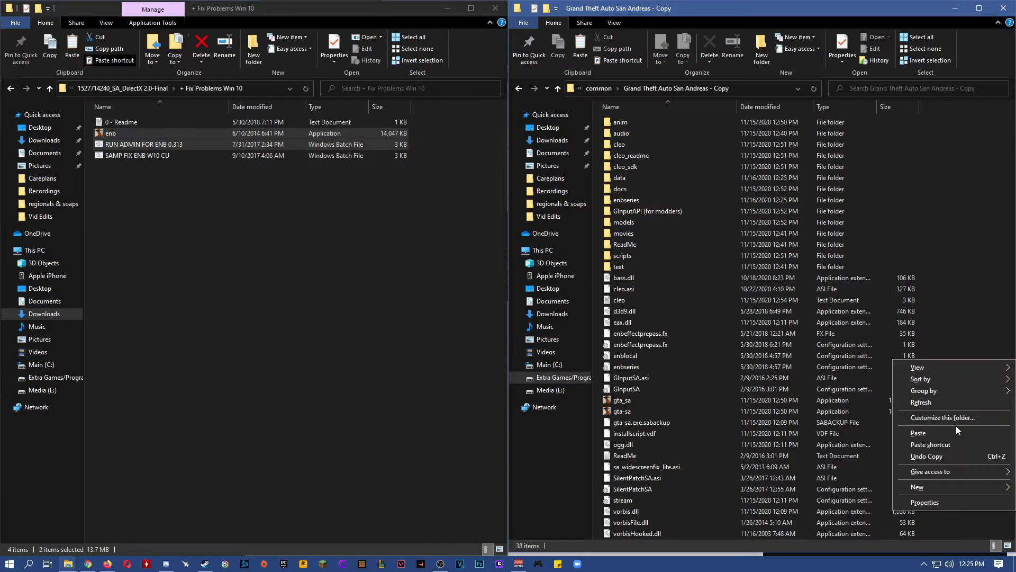
{"action": "left_click", "coordinate": [918, 432]}
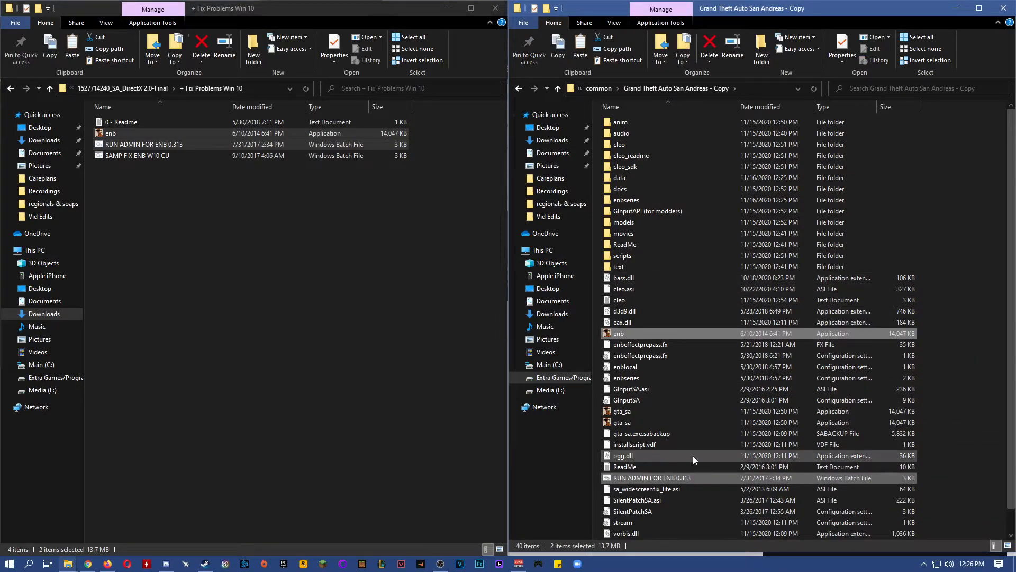
{"action": "scroll", "scroll_direction": "down", "scroll_amount": 3}
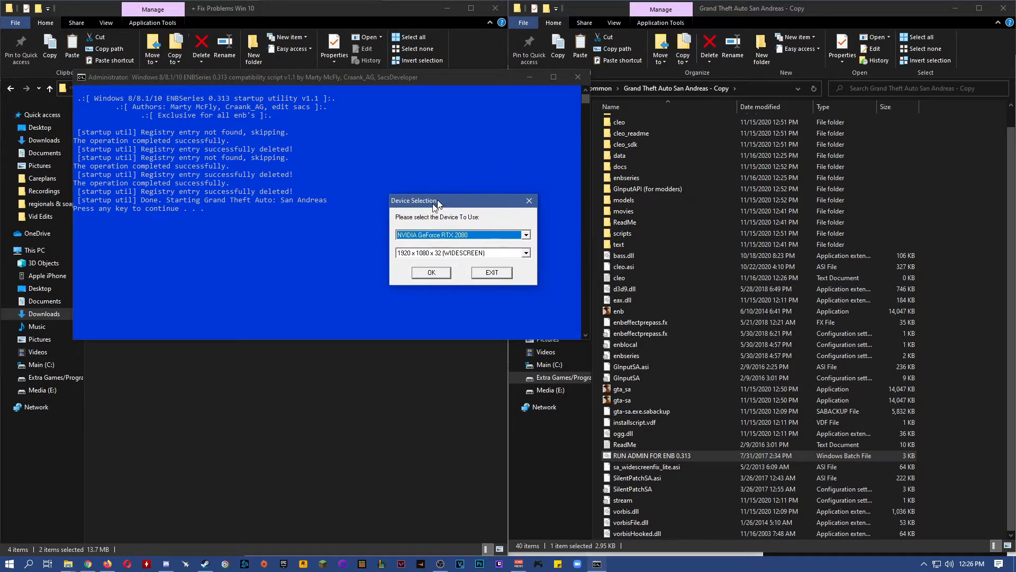
Step: Launch GTA San Andreas on the RTX 2080 at 1920x1080x32 from the ENBSeries utility
{"action": "left_click", "coordinate": [431, 272]}
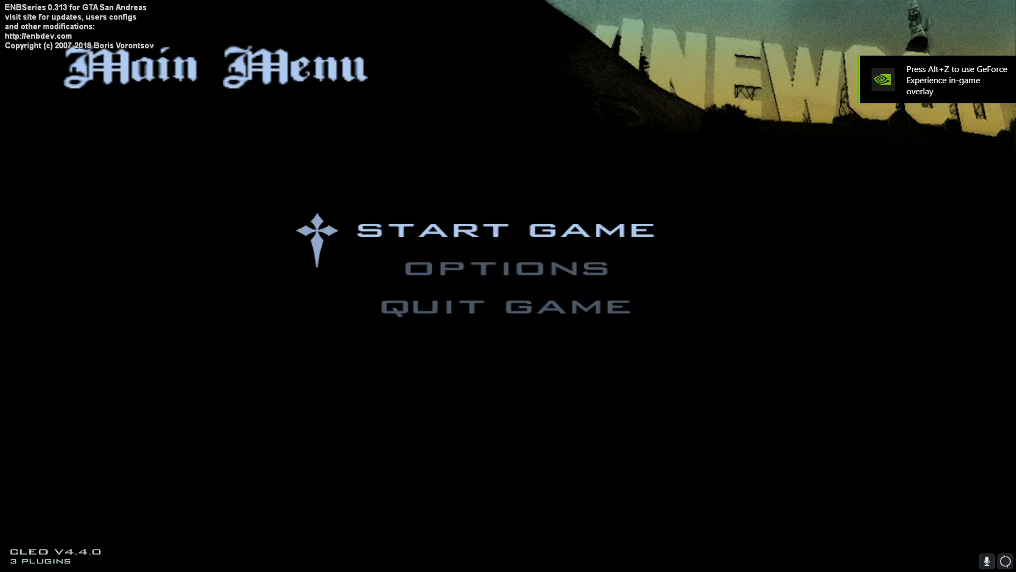
Step: Choose START GAME from the GTA San Andreas main menu
{"action": "left_click", "coordinate": [507, 230]}
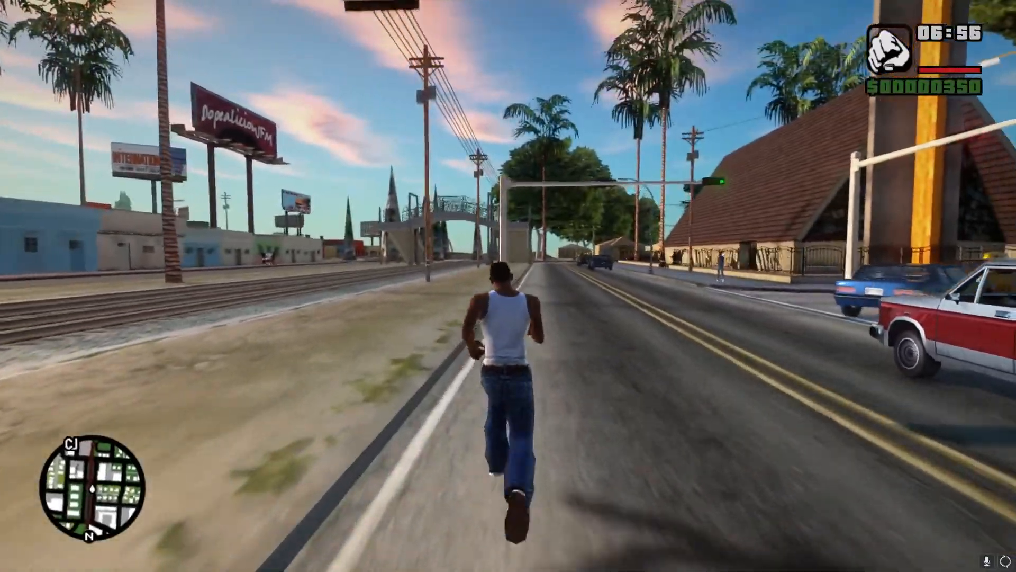
Step: Run CJ forward down the sunny street to view the ENB lighting
{"action": "key", "text": "w"}
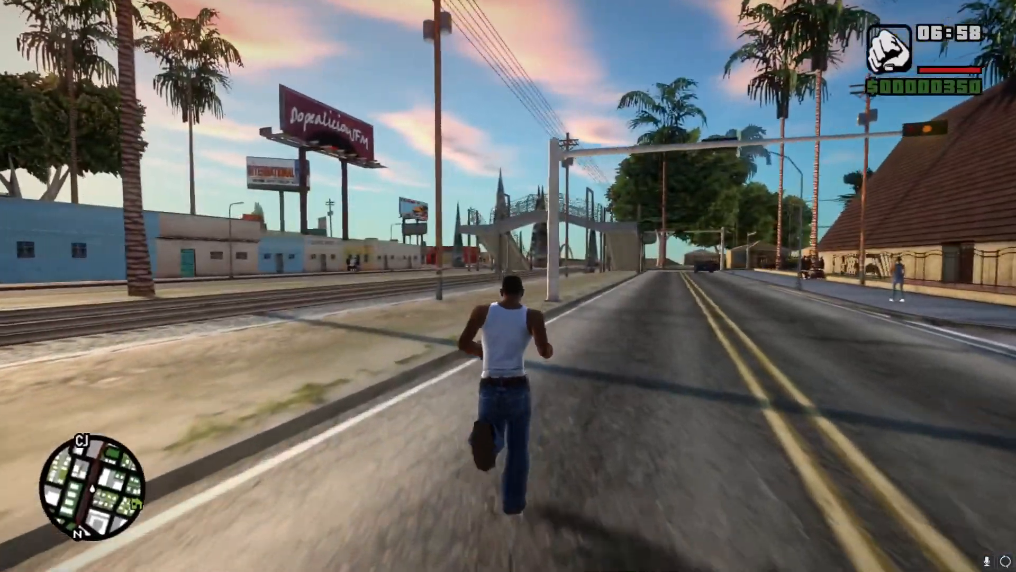